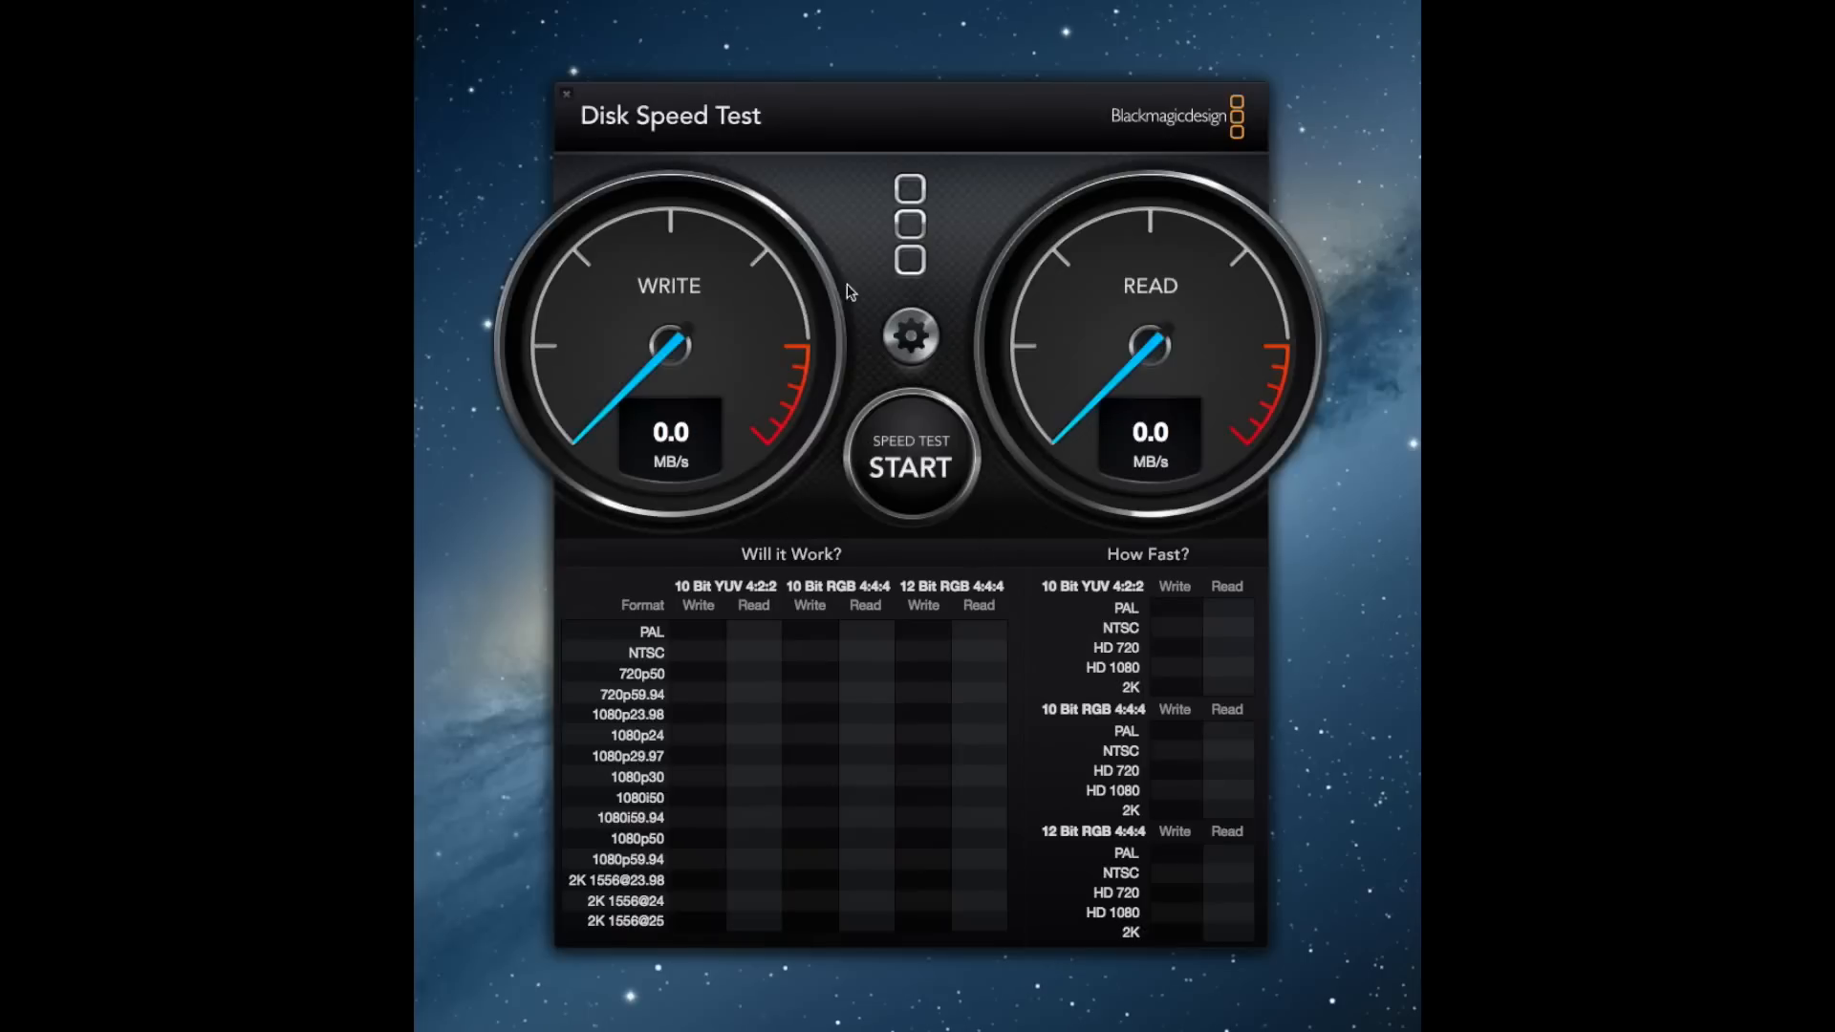
Run the speed test to about 278 MB/s write and 495 MB/s read, then stop it.
{"action": "left_click", "coordinate": [910, 468]}
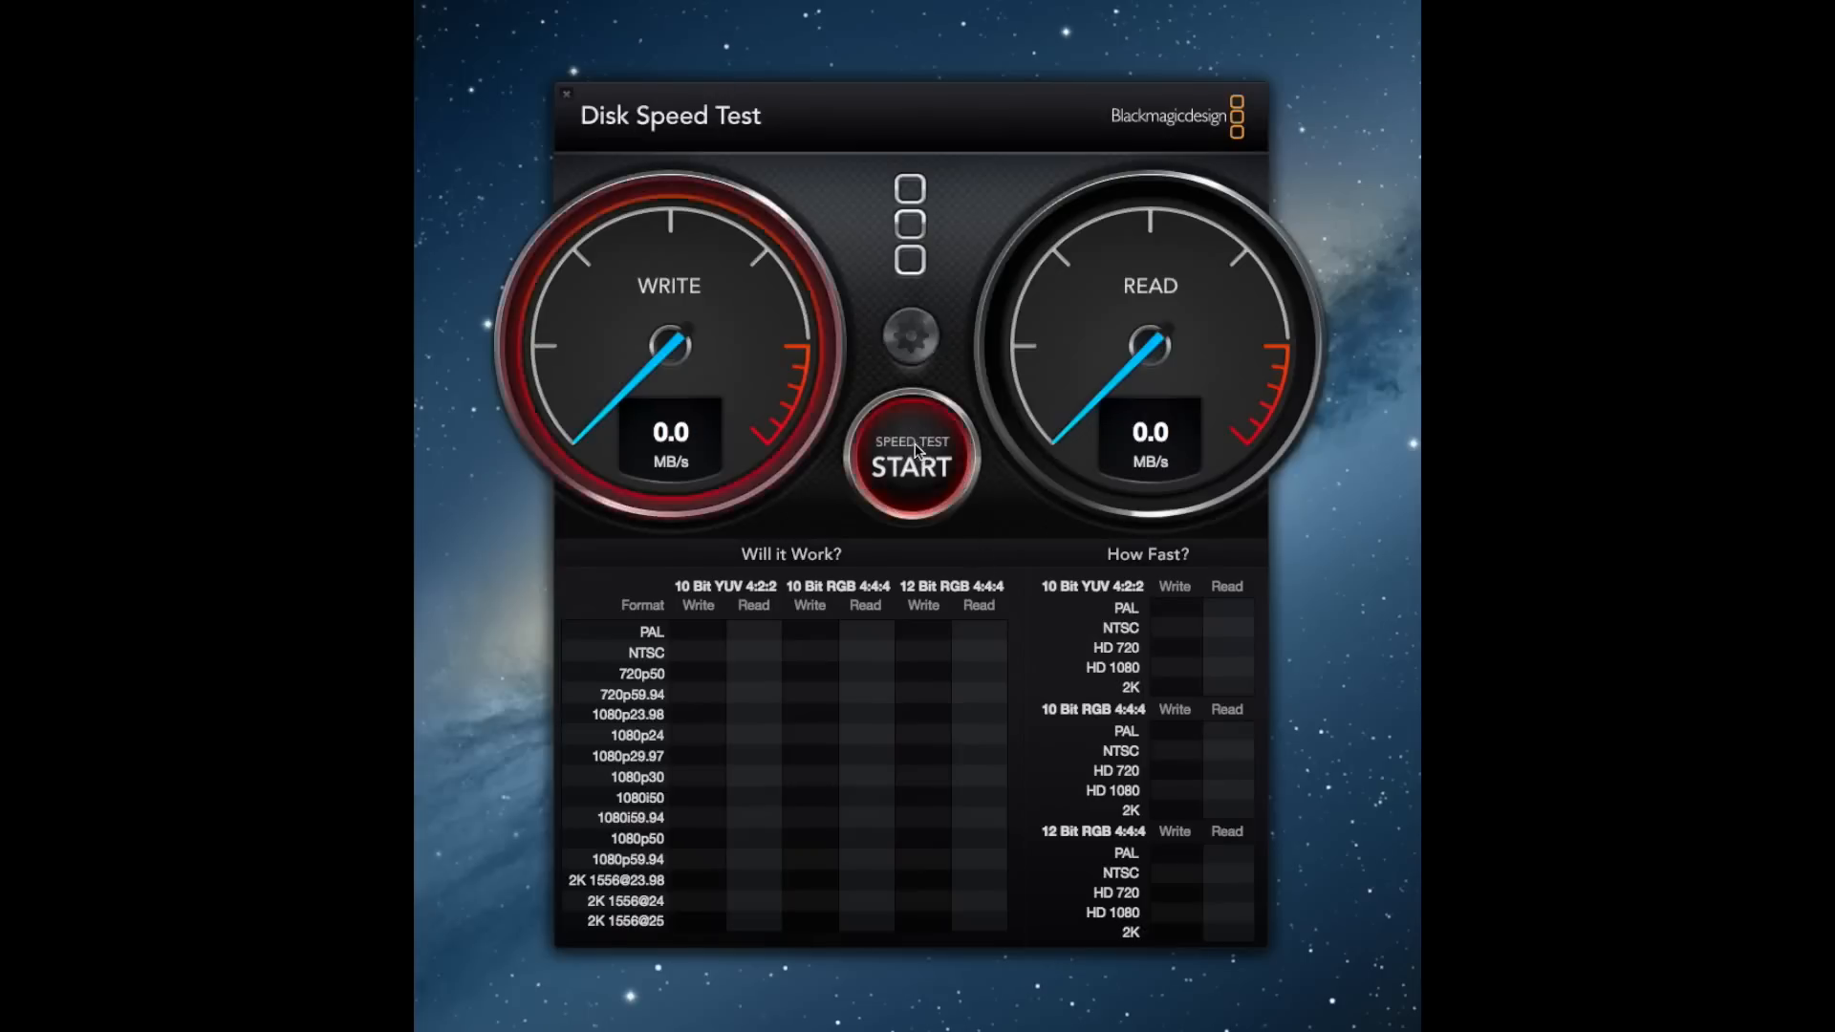
{"action": "left_click", "coordinate": [910, 468]}
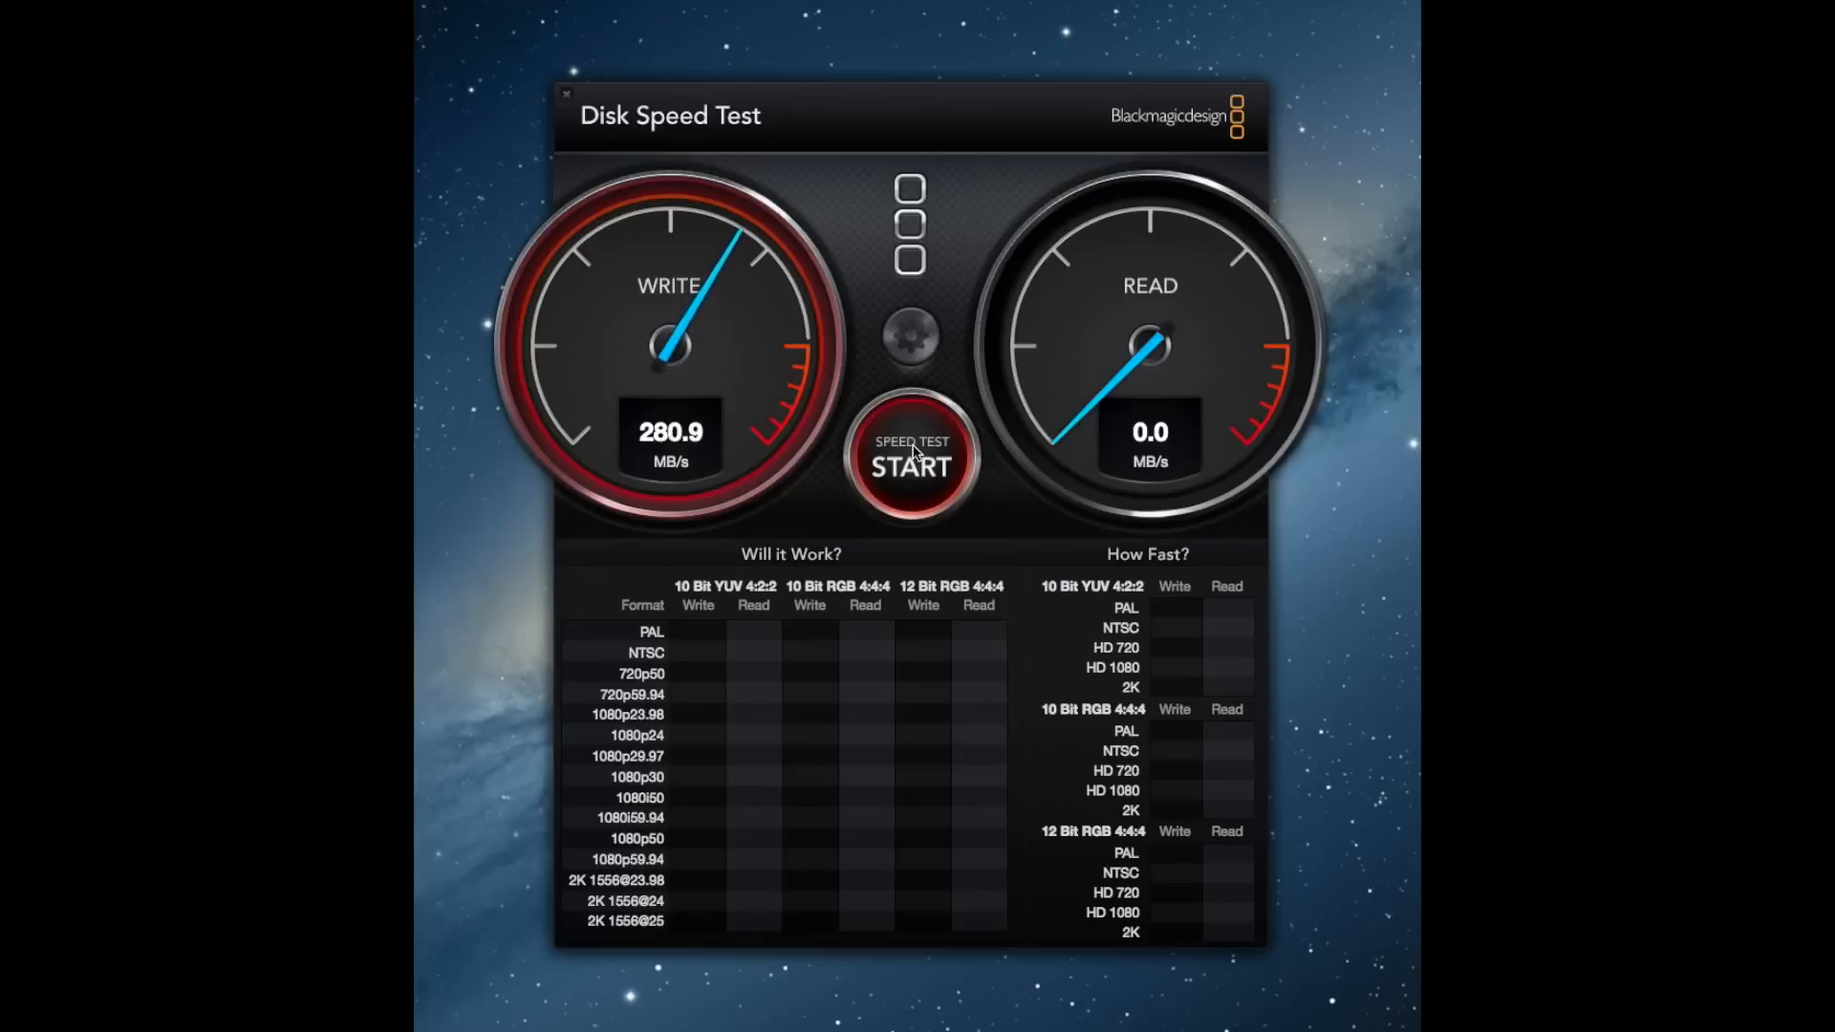
{"action": "left_click", "coordinate": [910, 466]}
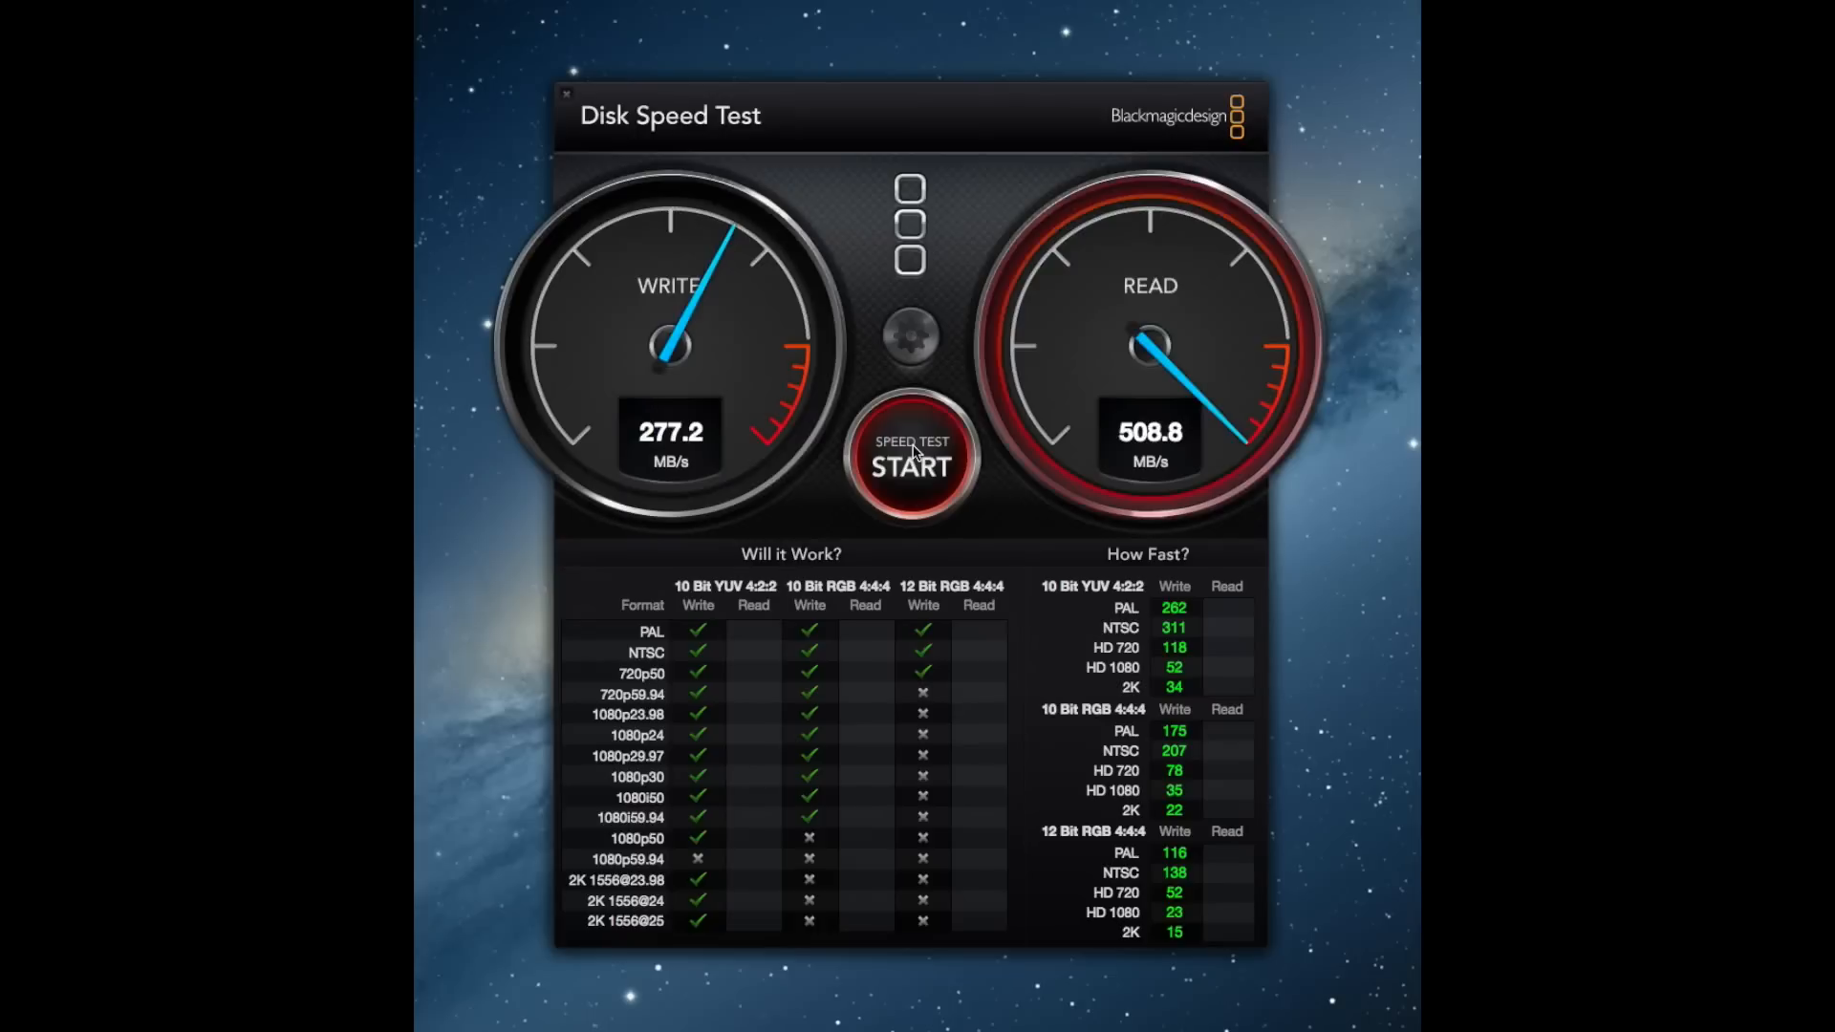
{"action": "left_click", "coordinate": [910, 469]}
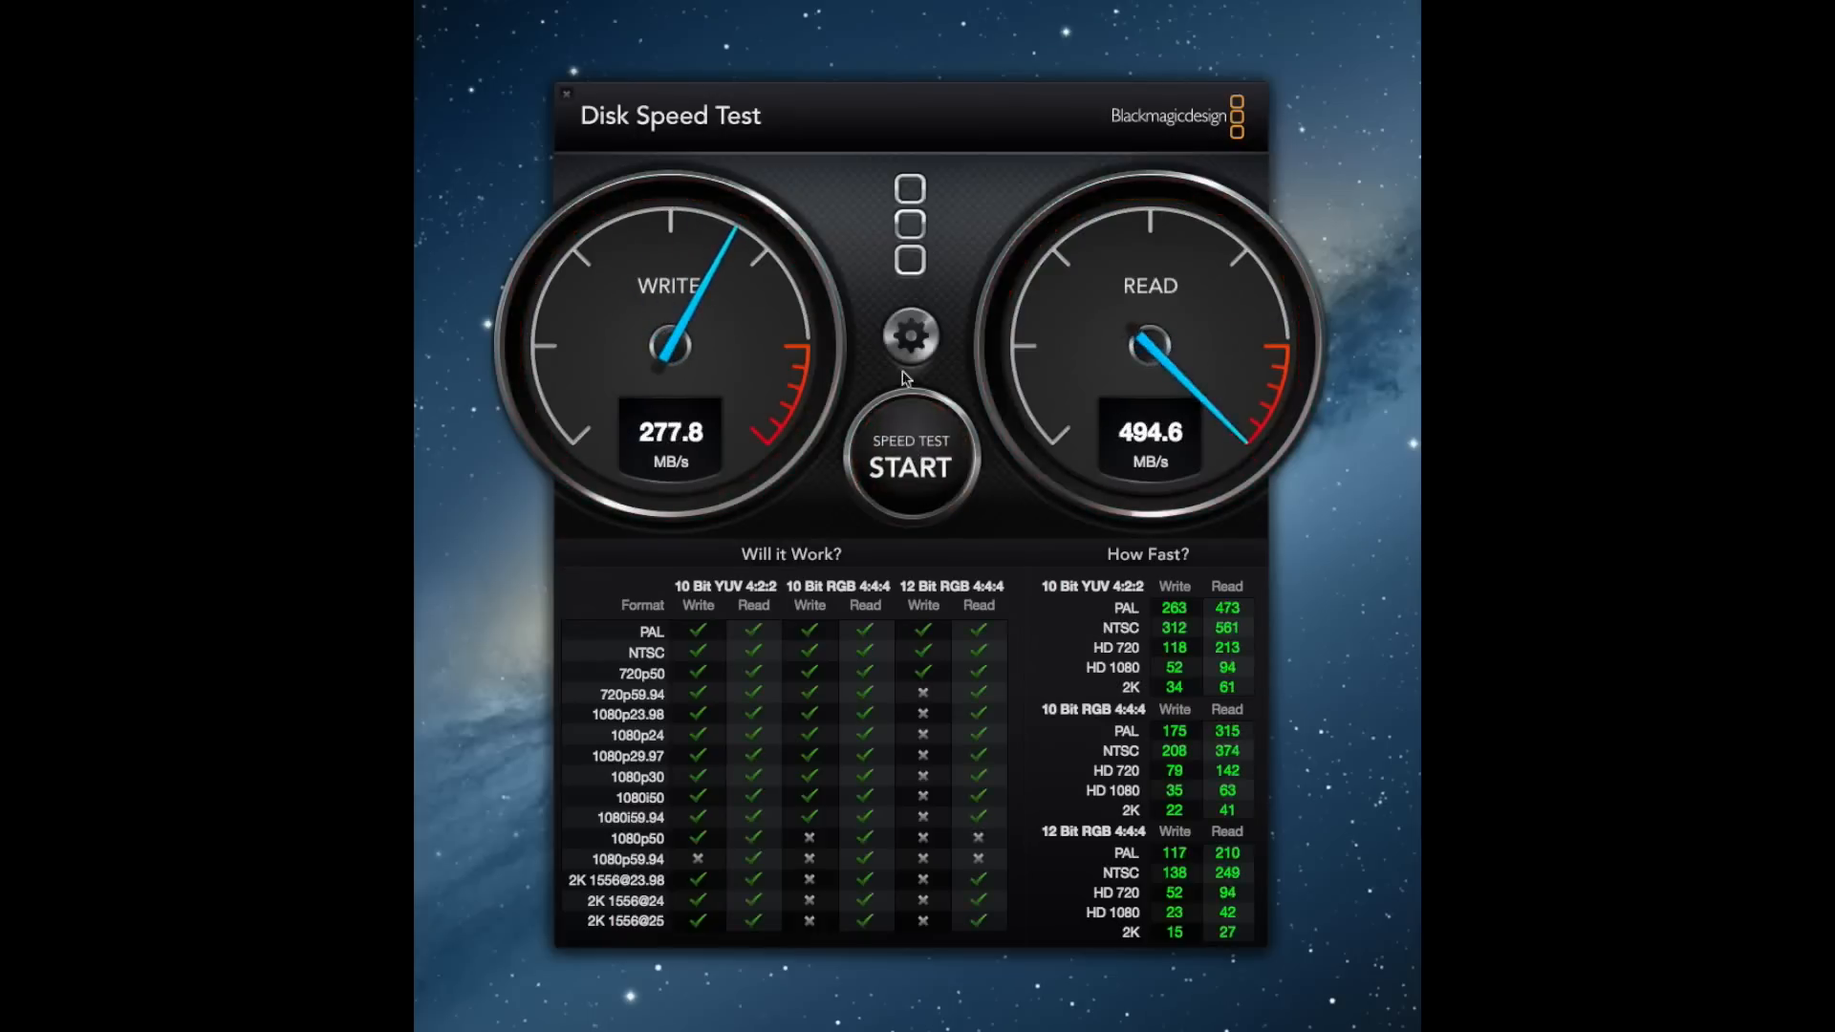
{"action": "left_click", "coordinate": [909, 337]}
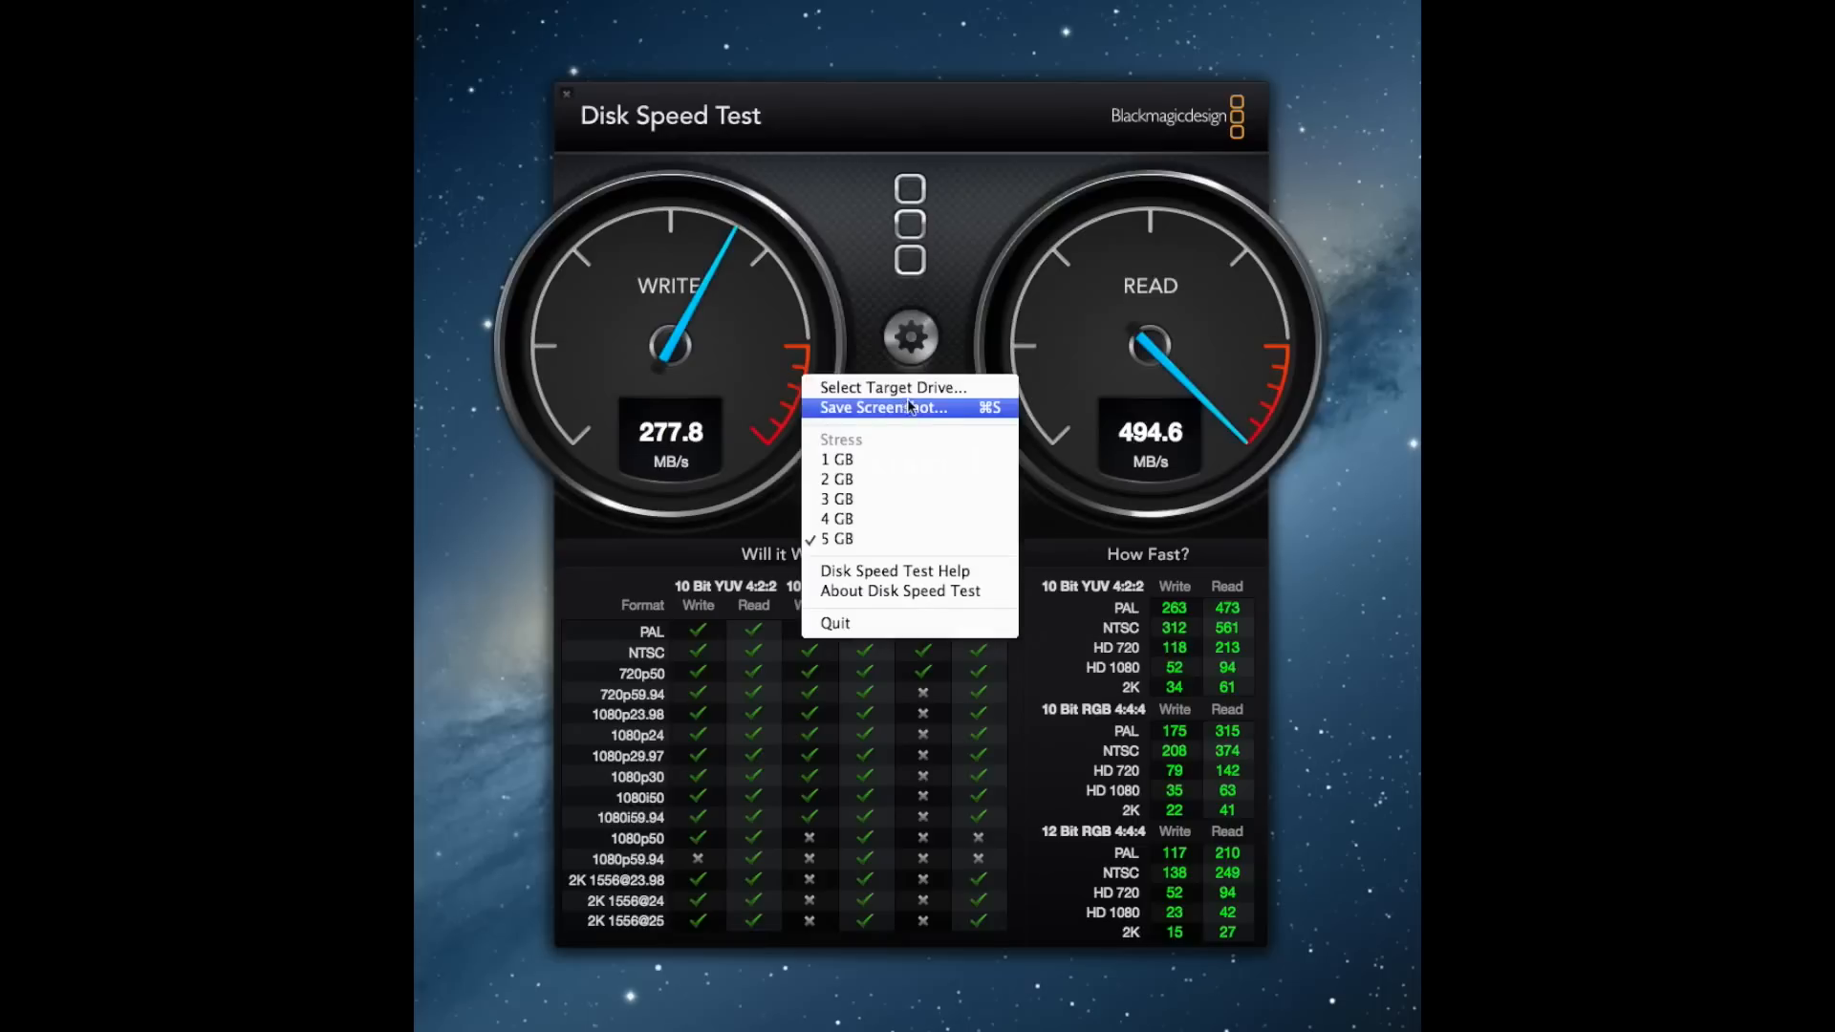
Choose the Storage drive as the target and restart the speed test on it.
{"action": "left_click", "coordinate": [883, 407]}
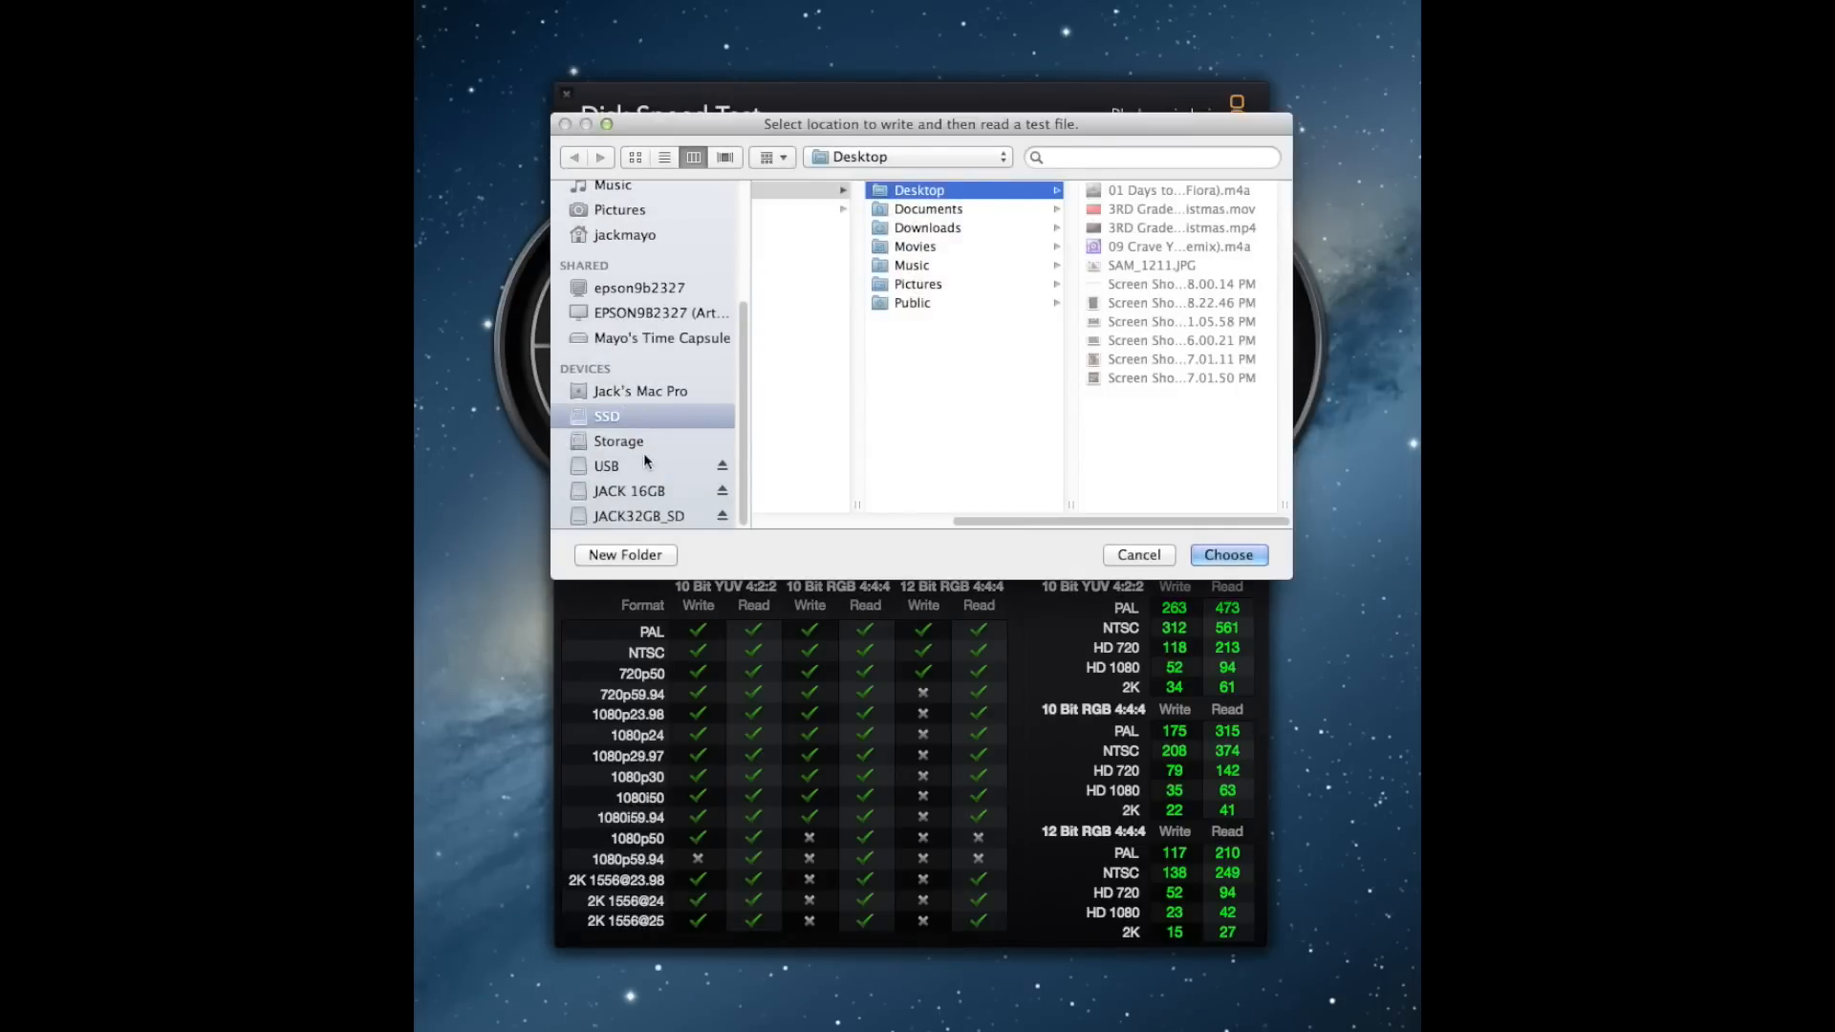
{"action": "left_click", "coordinate": [619, 441]}
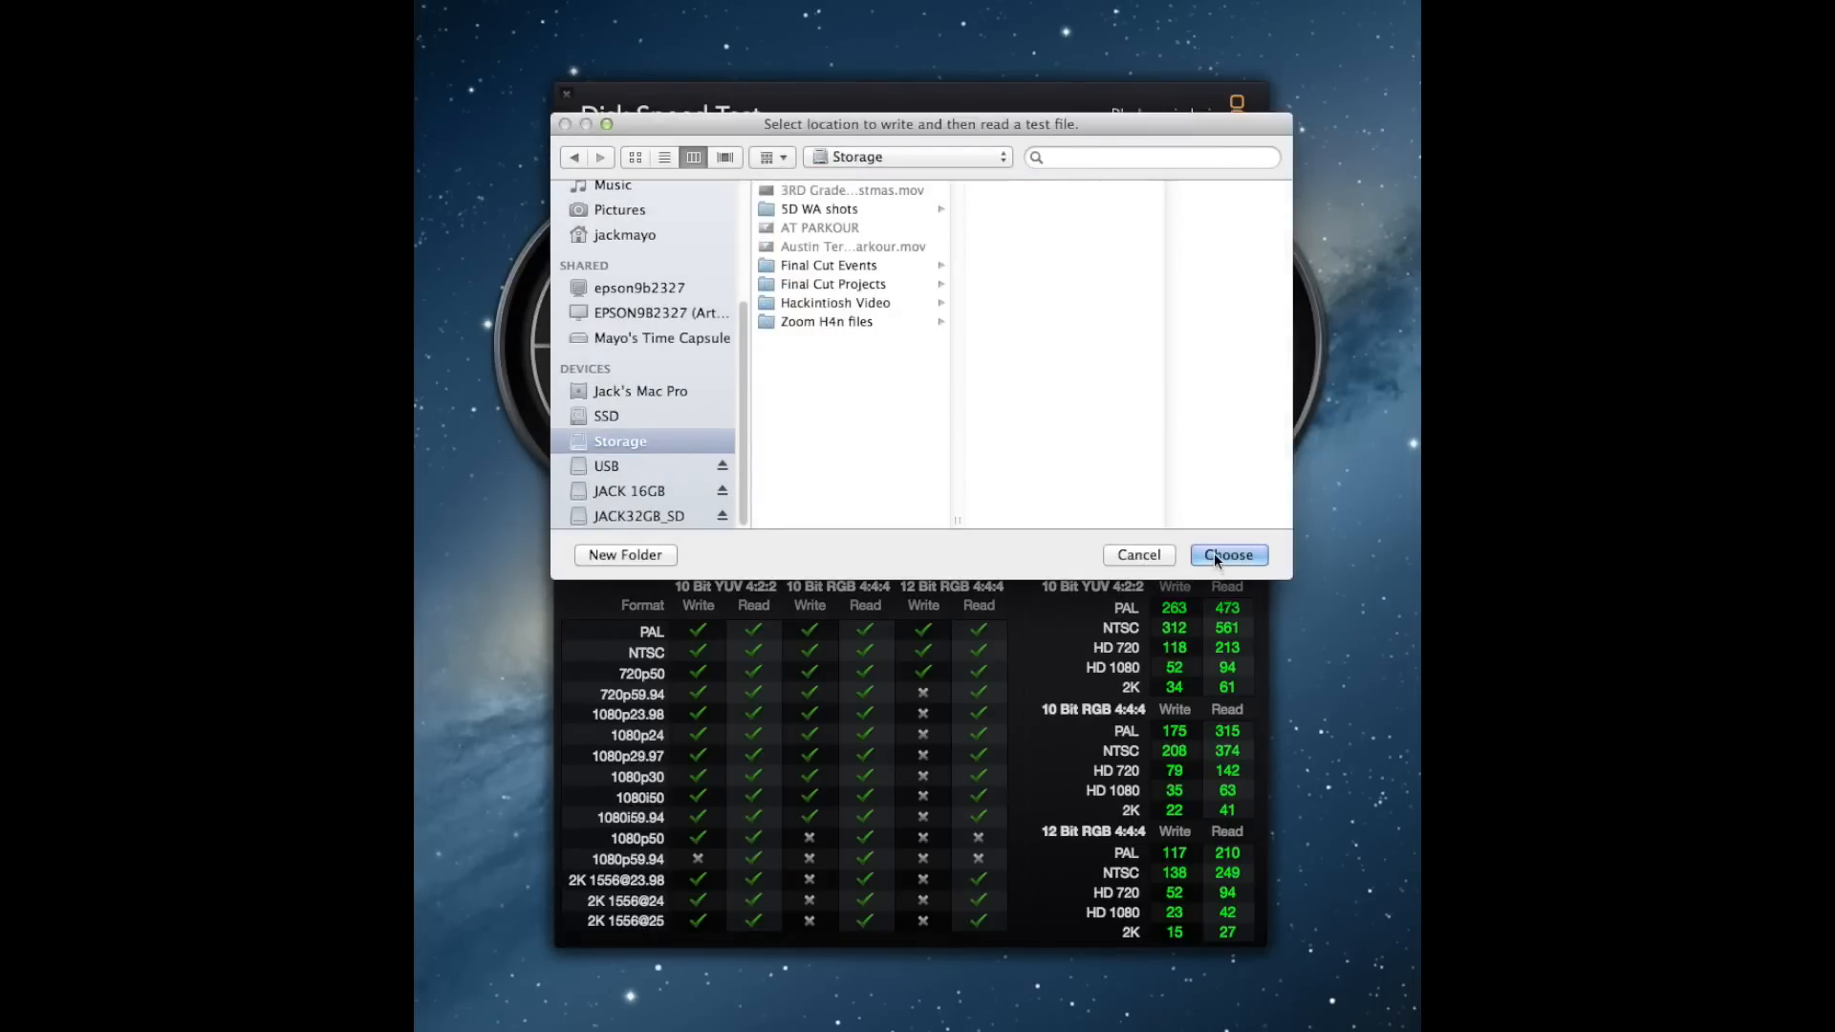
{"action": "left_click", "coordinate": [1228, 554]}
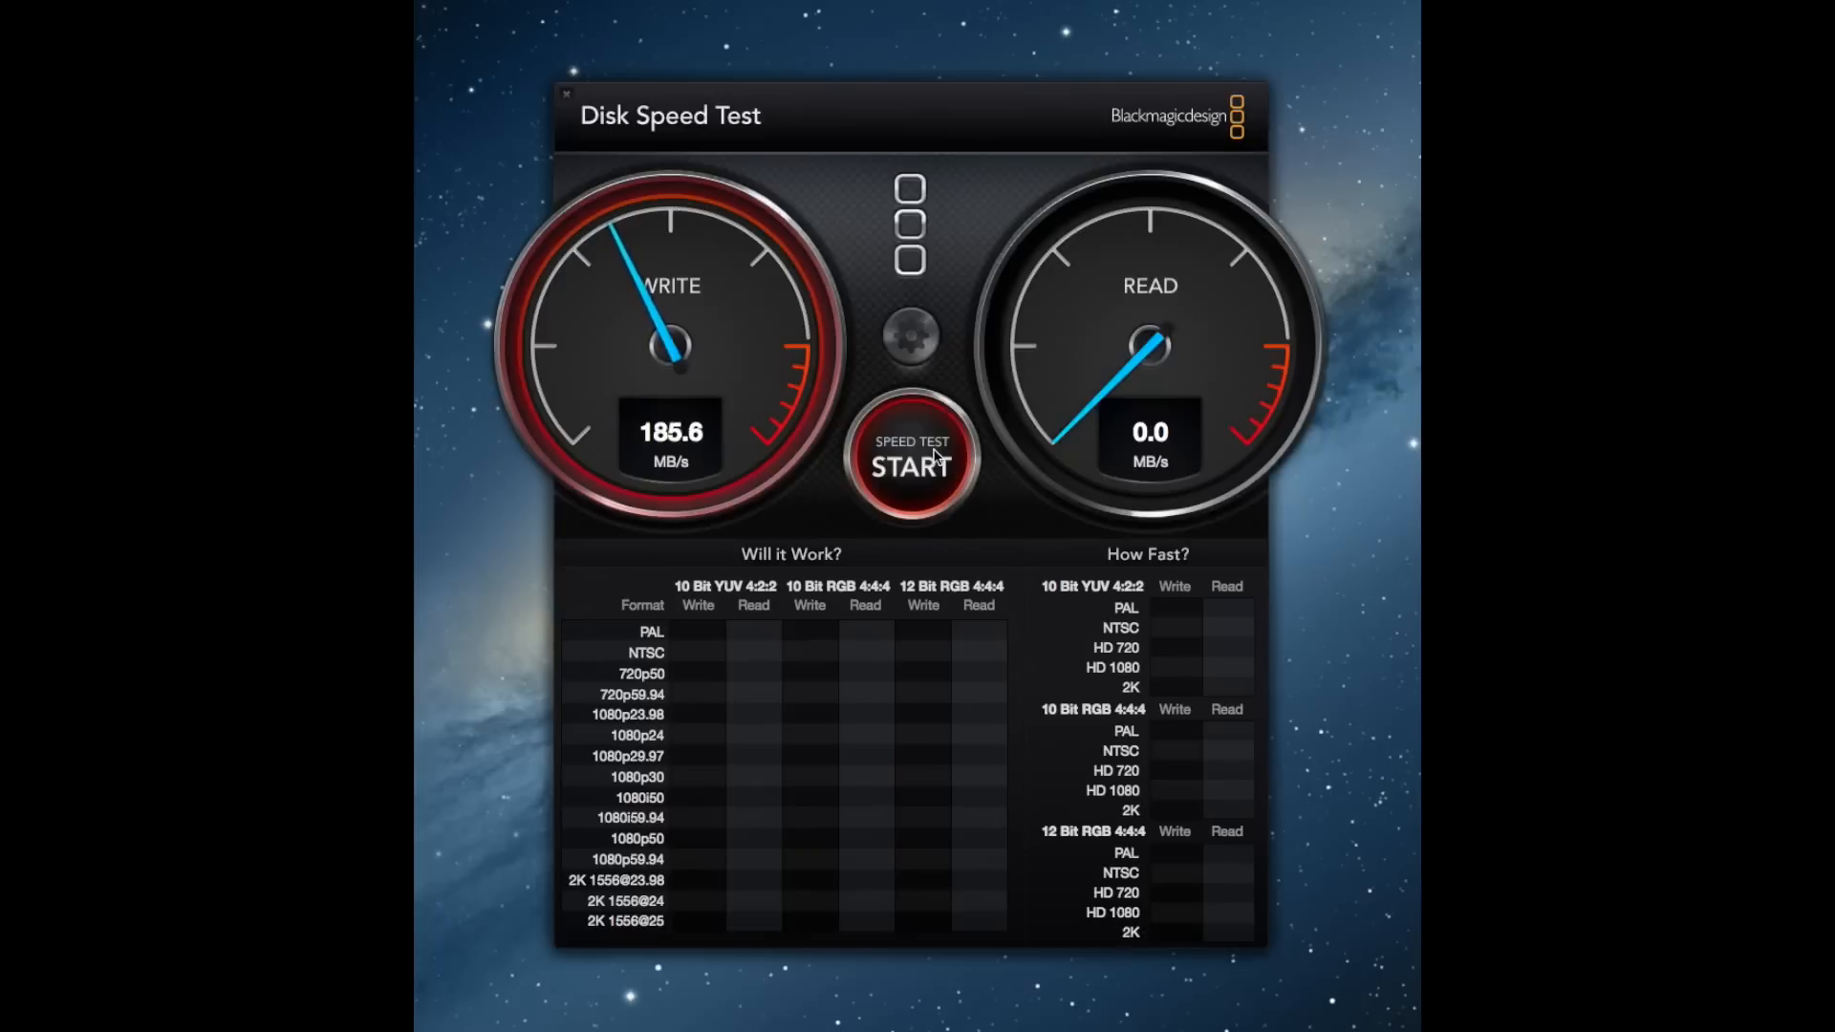
{"action": "left_click", "coordinate": [910, 456]}
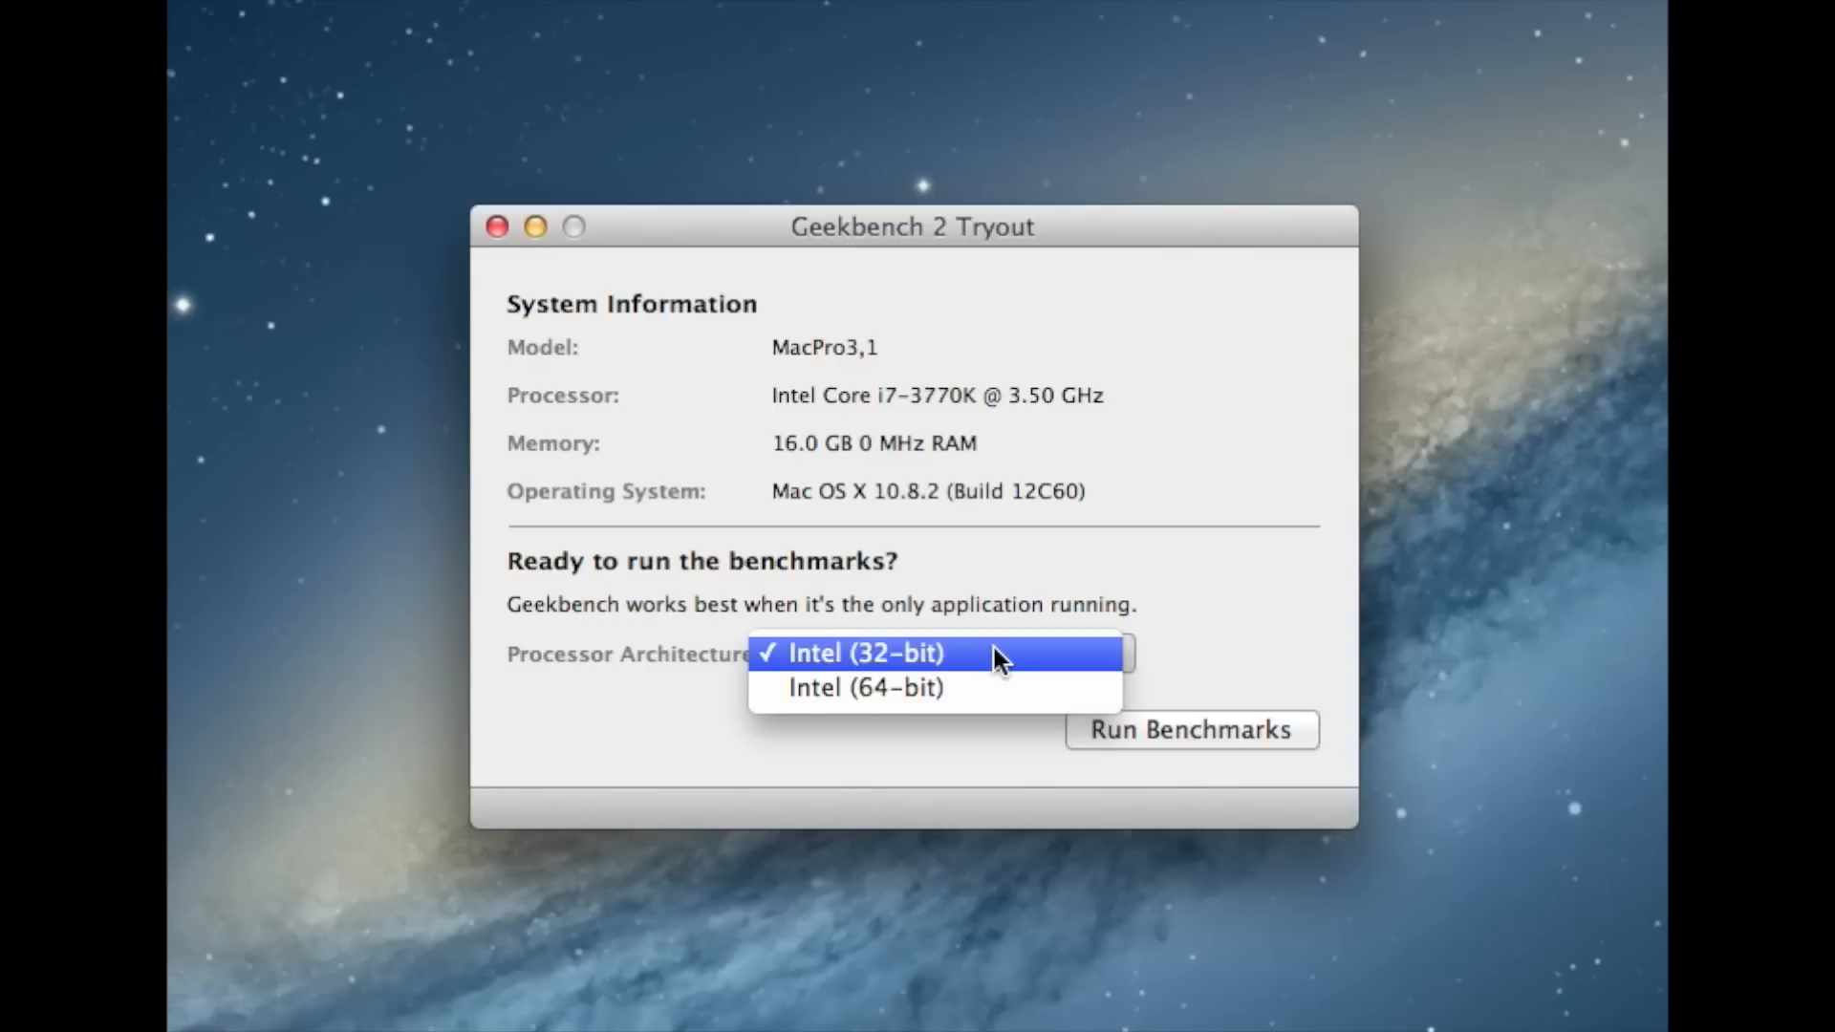
Run the Geekbench 2 benchmarks with the Intel (32-bit) architecture.
{"action": "left_click", "coordinate": [864, 652]}
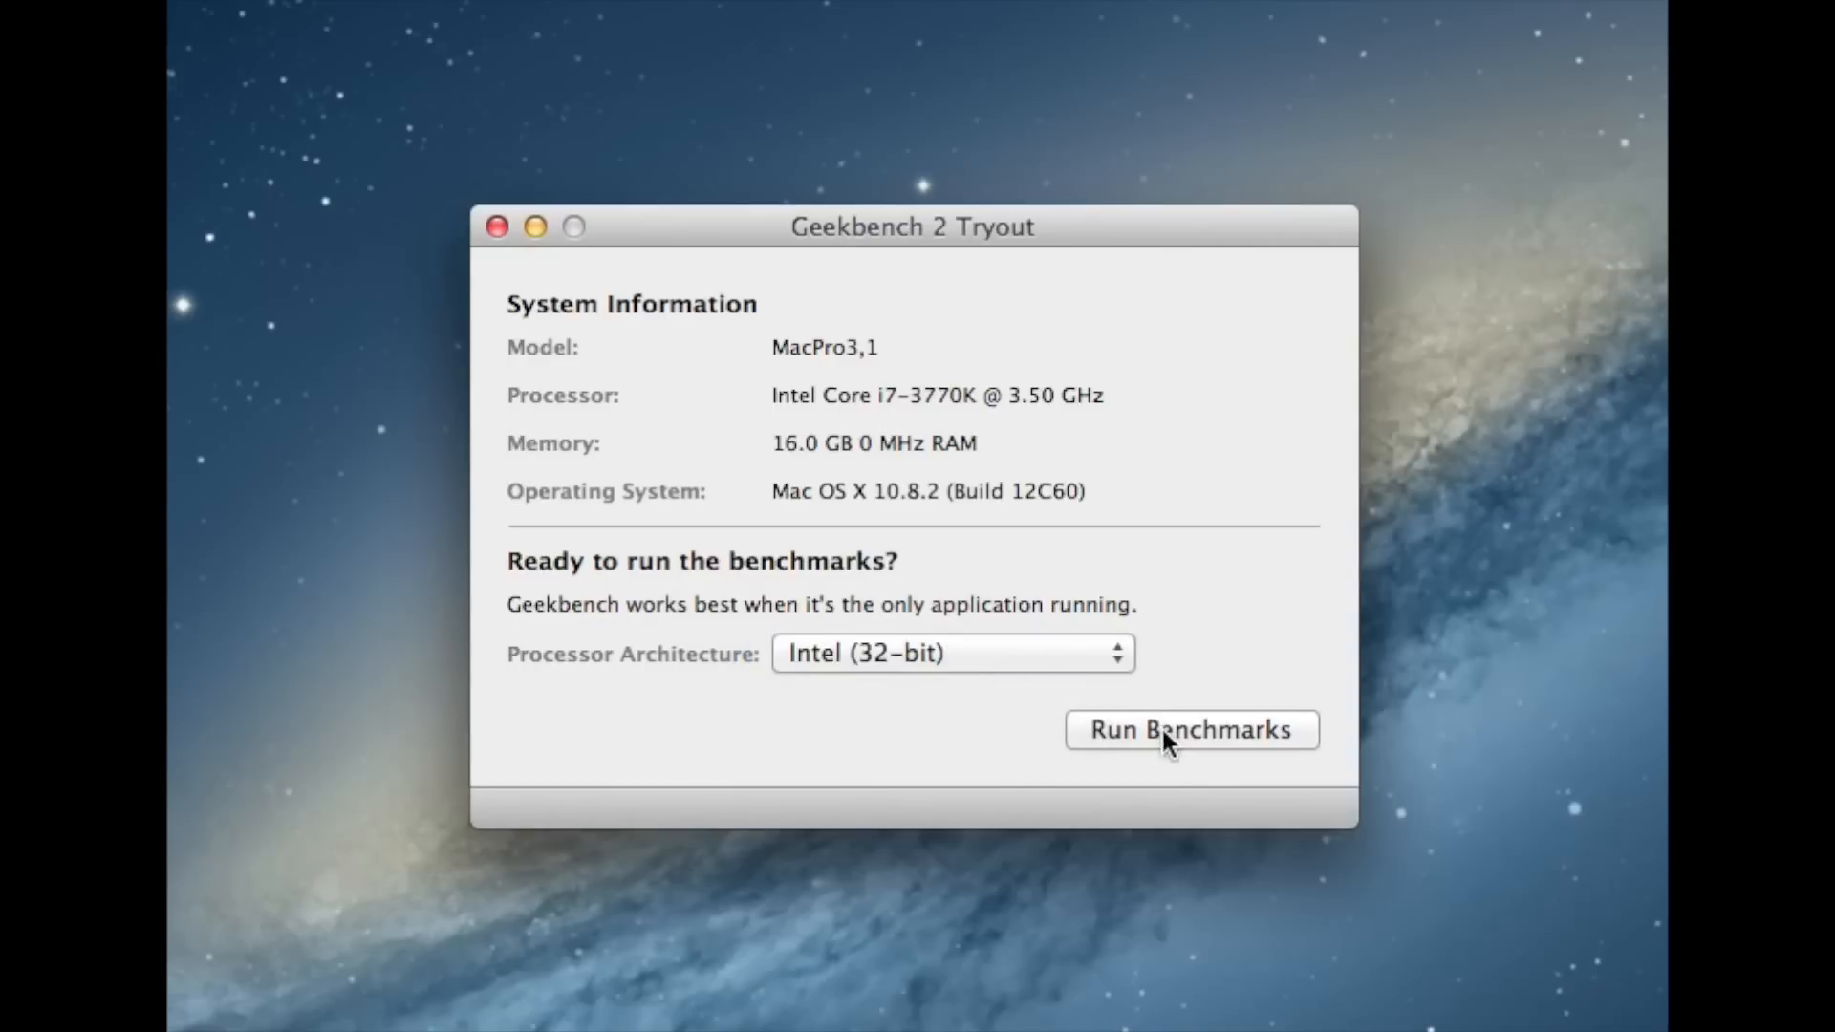
{"action": "left_click", "coordinate": [1189, 728]}
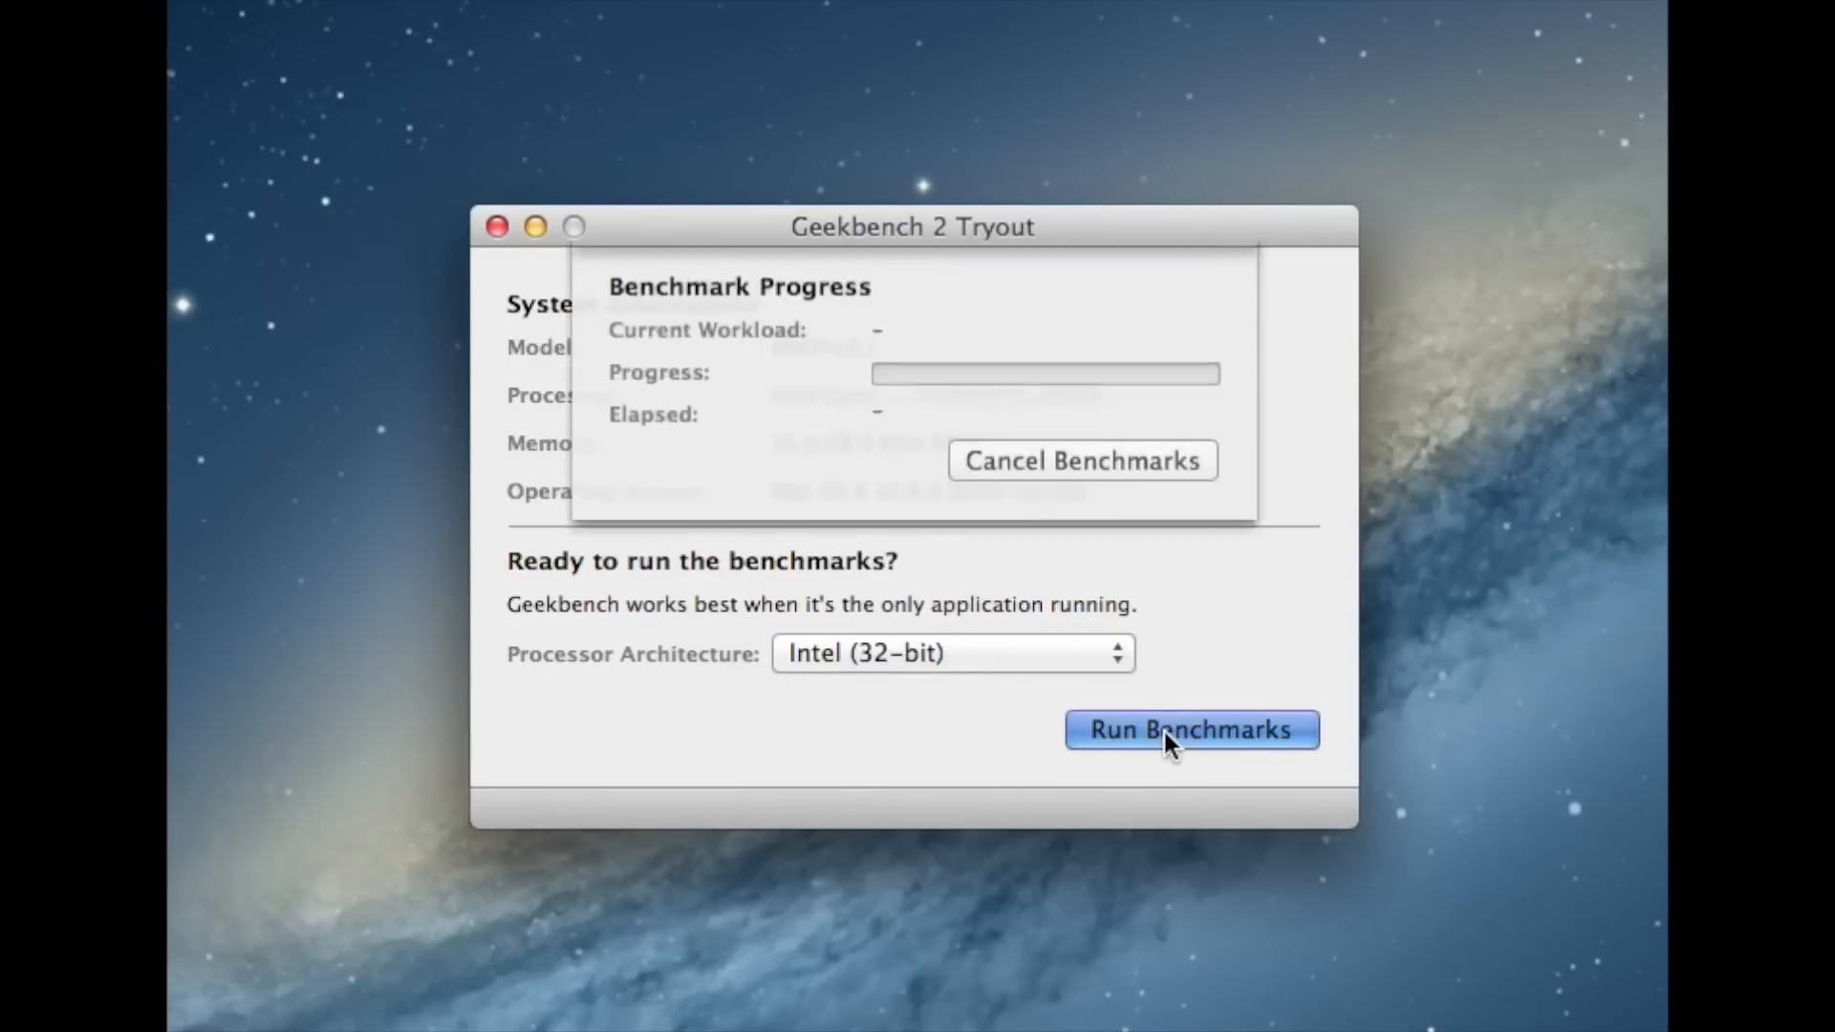
{"action": "left_click", "coordinate": [1191, 728]}
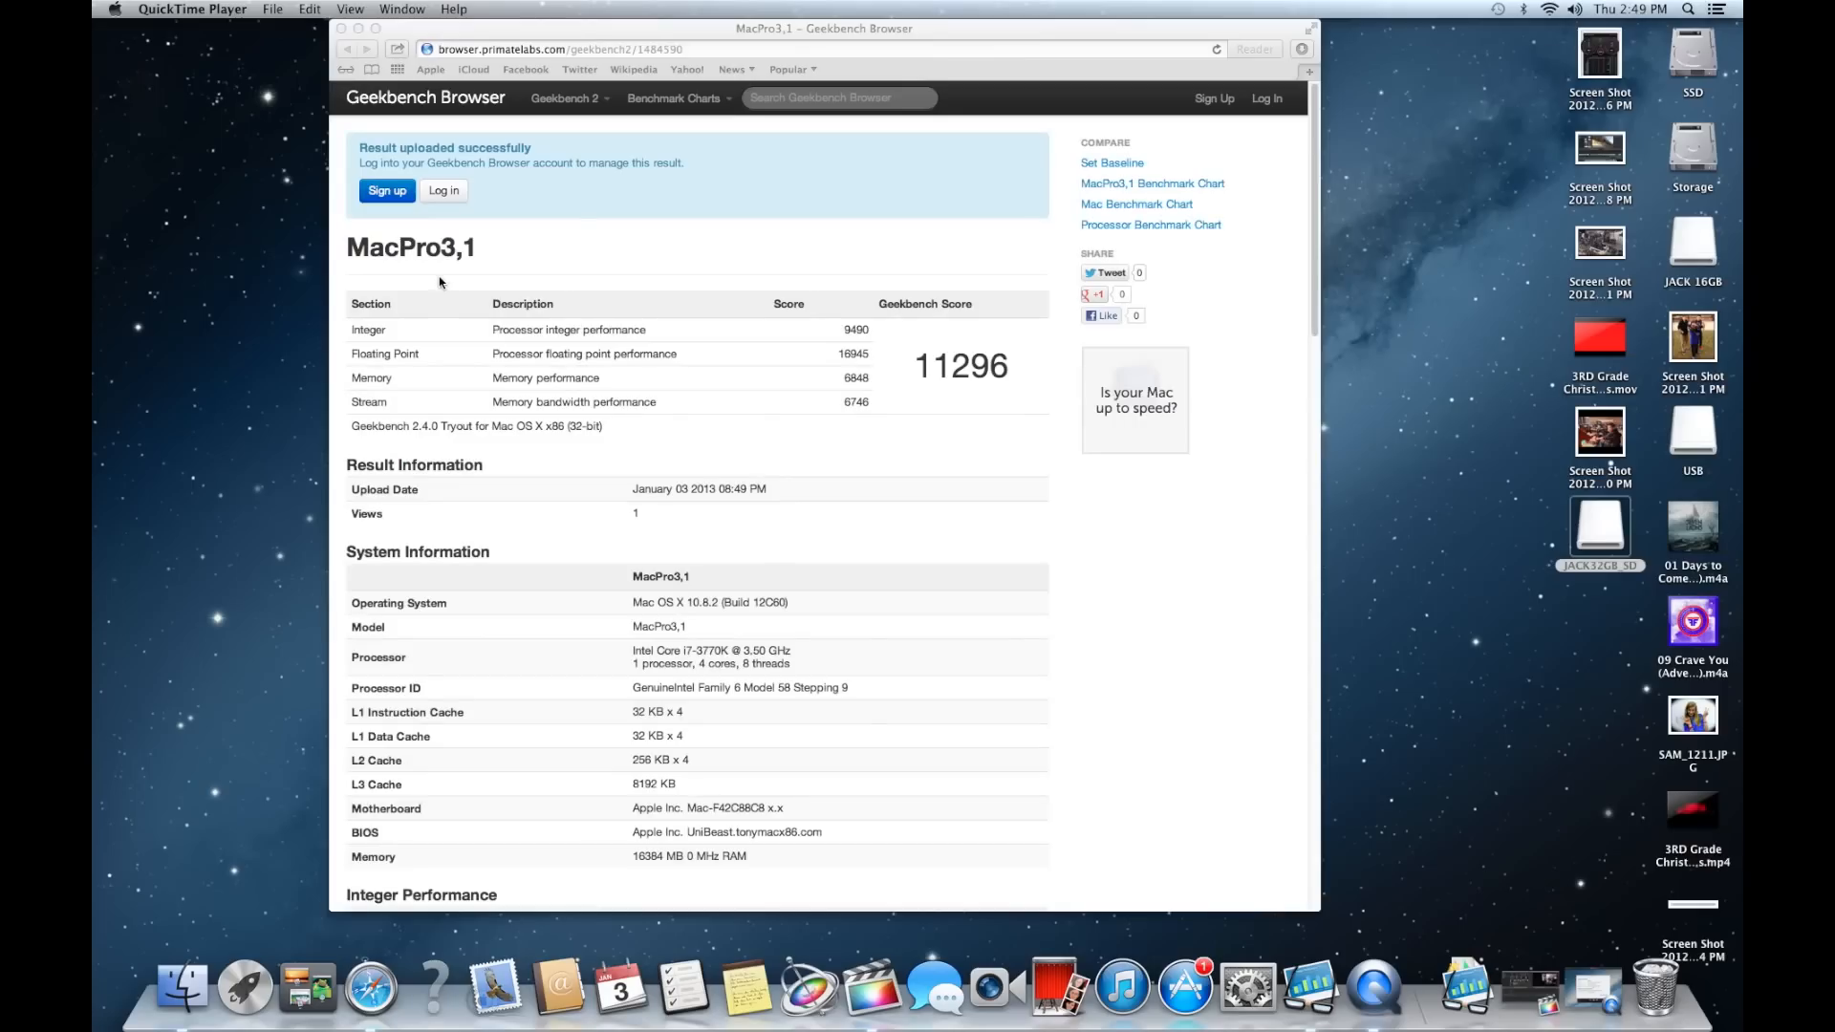
{"action": "mouse_move", "coordinate": [638, 376]}
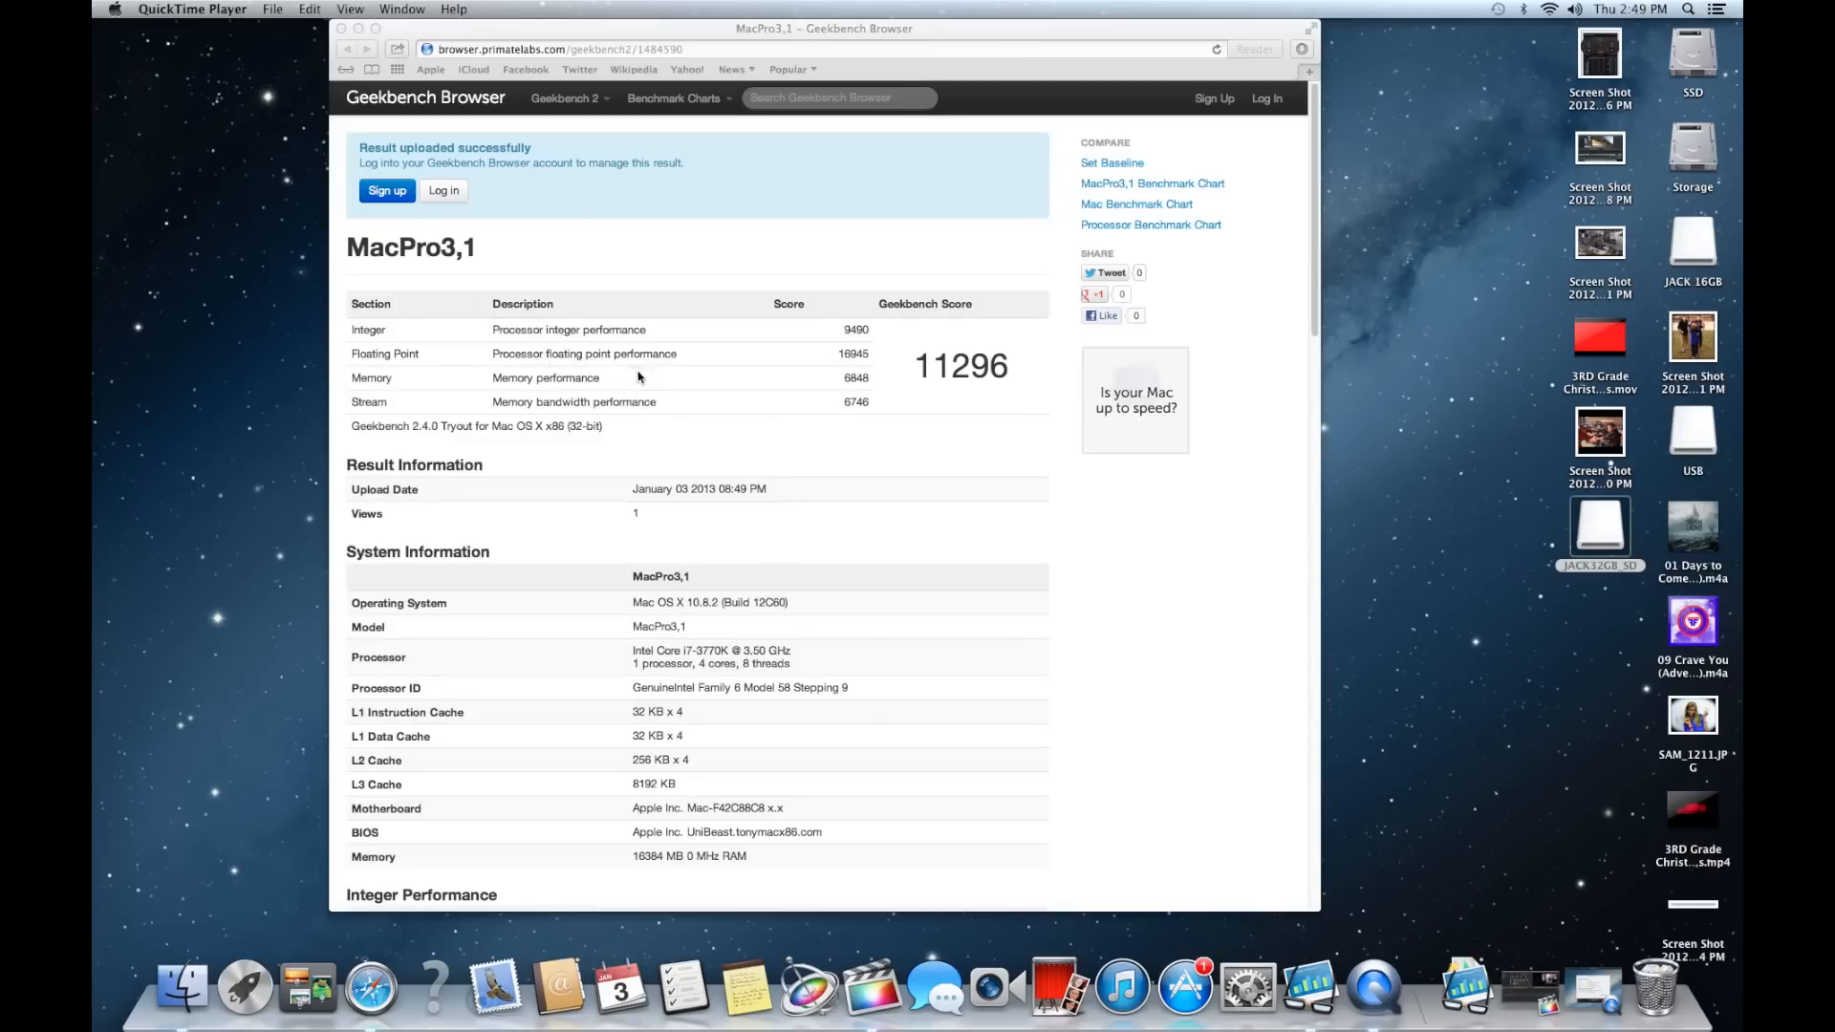